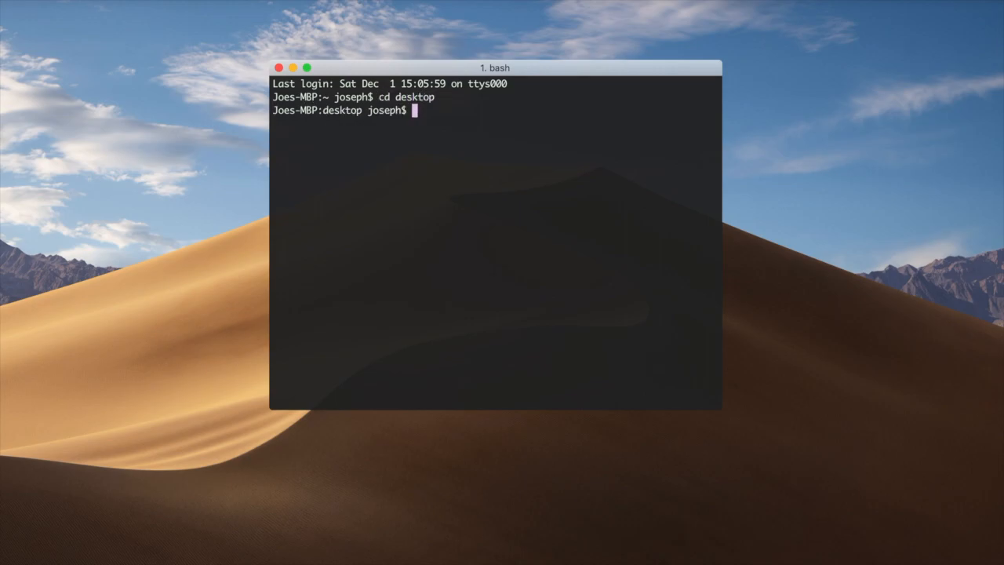
- Make a tutorial folder, confirm Python 3.6.5, and create a virtual environment named venv
type("mkdir tutorial")
type("cd tutorial")
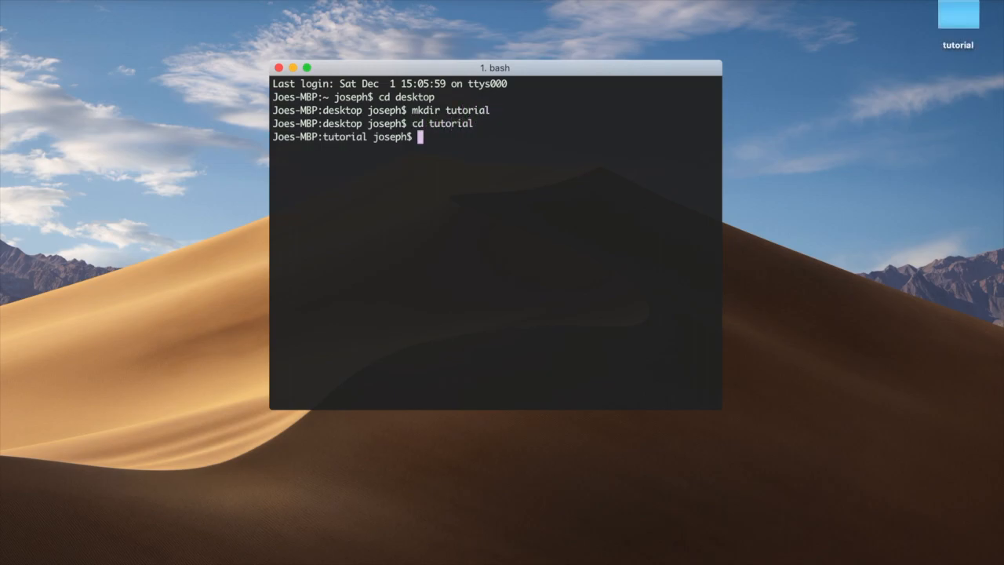
type("python3 --version")
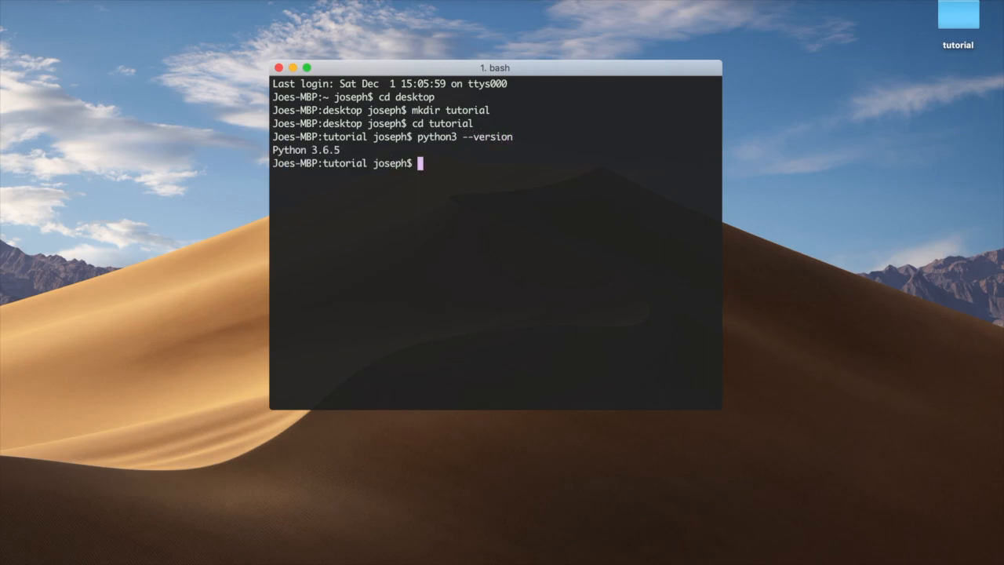
type("pyth")
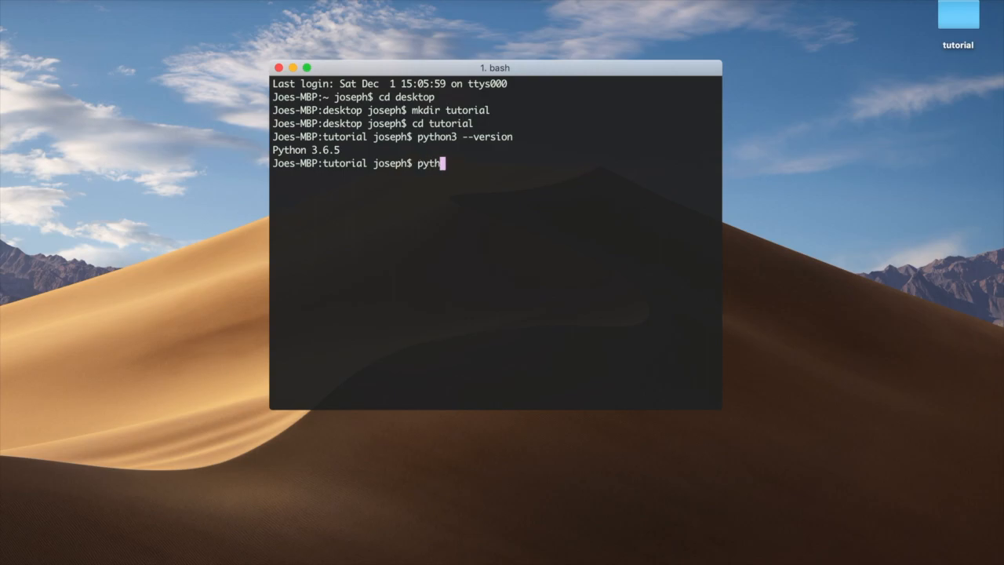
type("on3 -m ven")
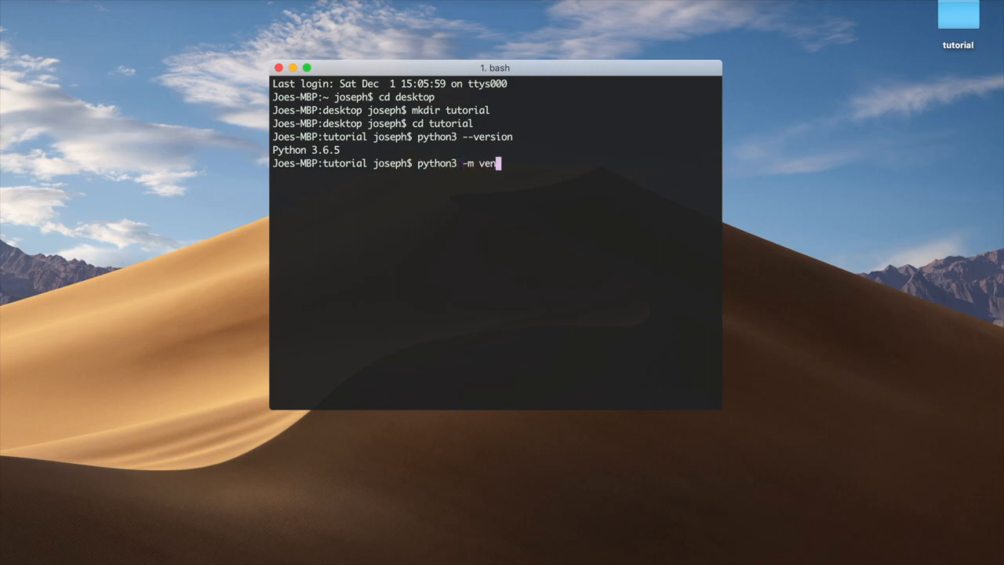
type("v ve")
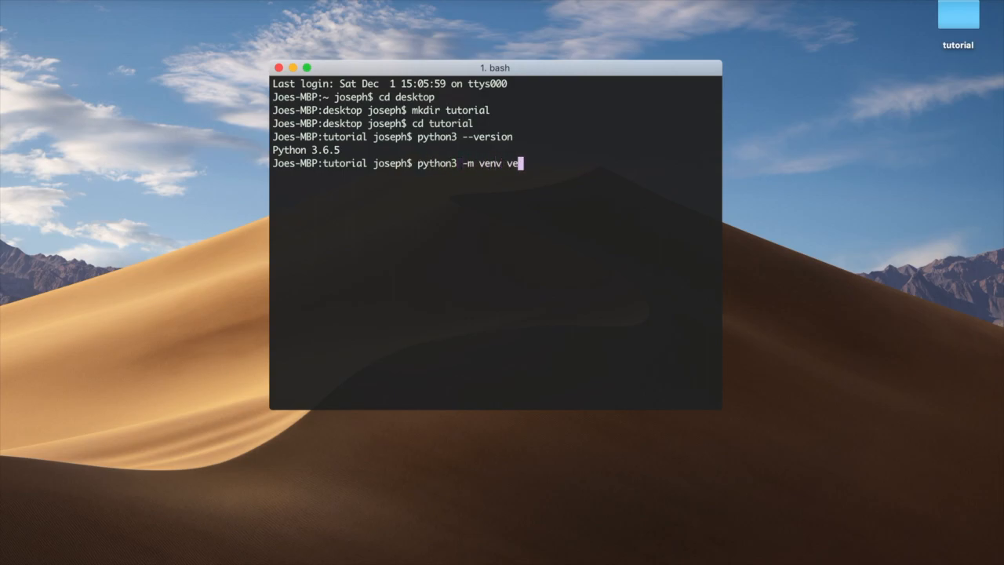
key("Backspace")
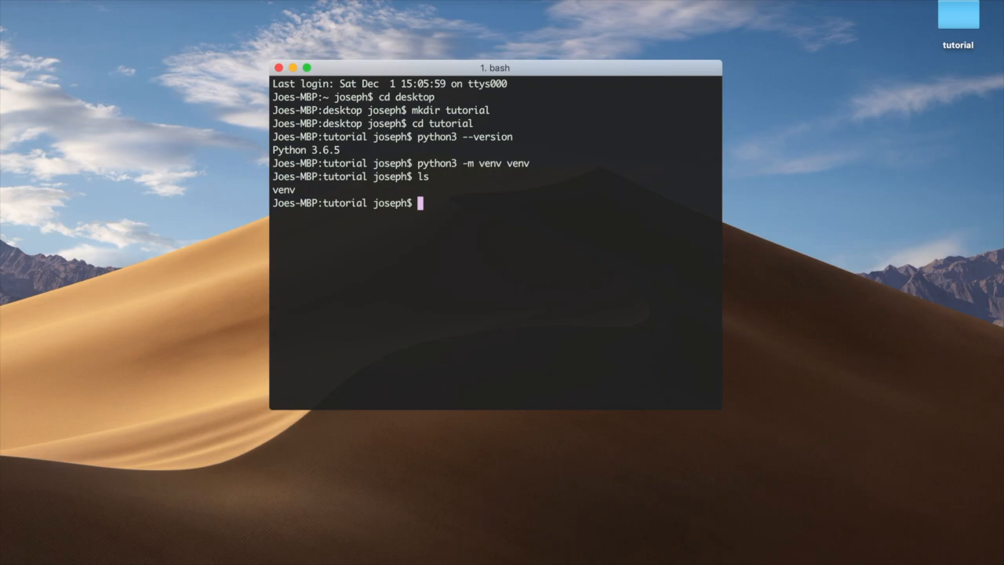
- Activate venv via venv/bin/activate, find craft is not yet found, and clear the screen
type("sour")
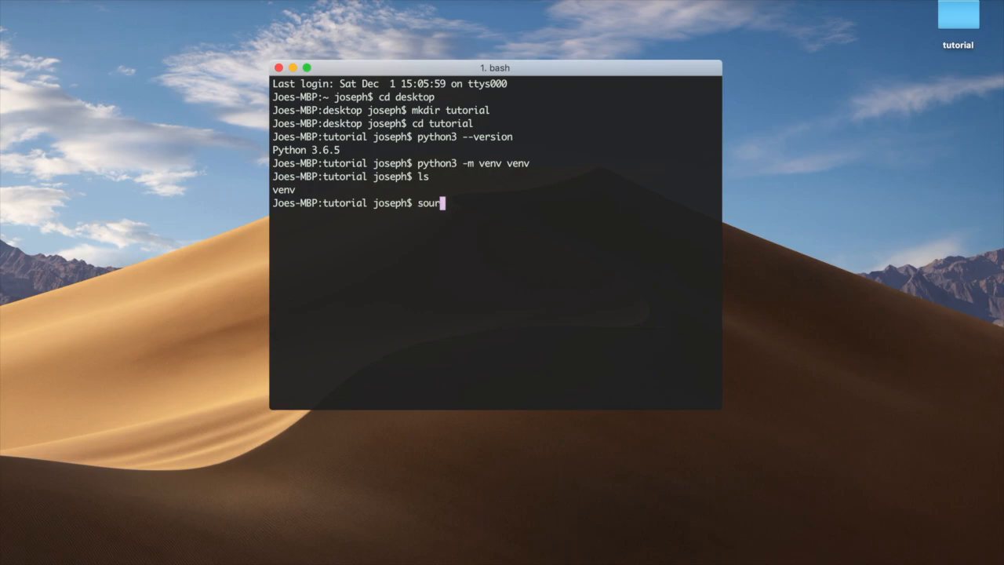
type("ce venv/bin/activate")
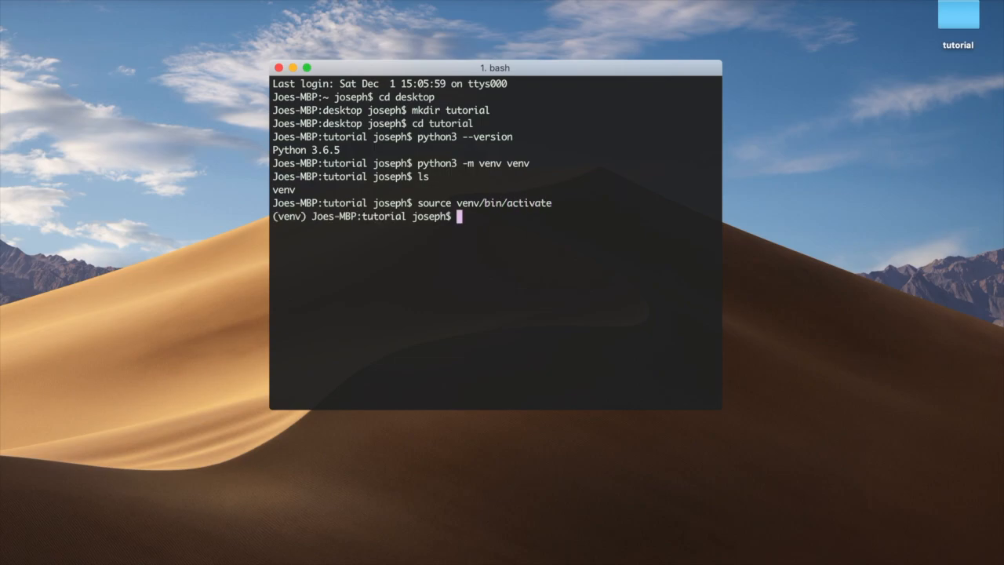
type("craft")
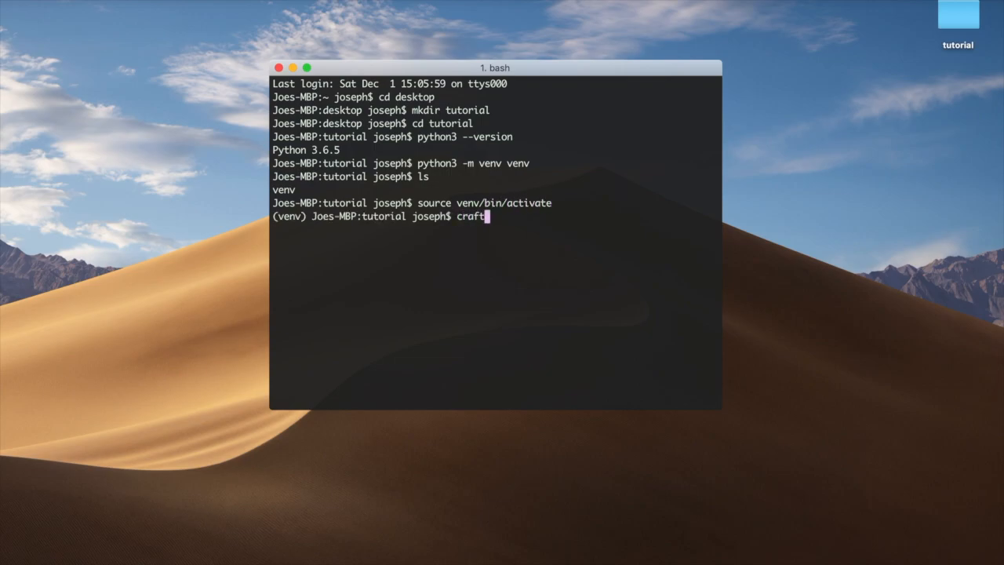
key("Return")
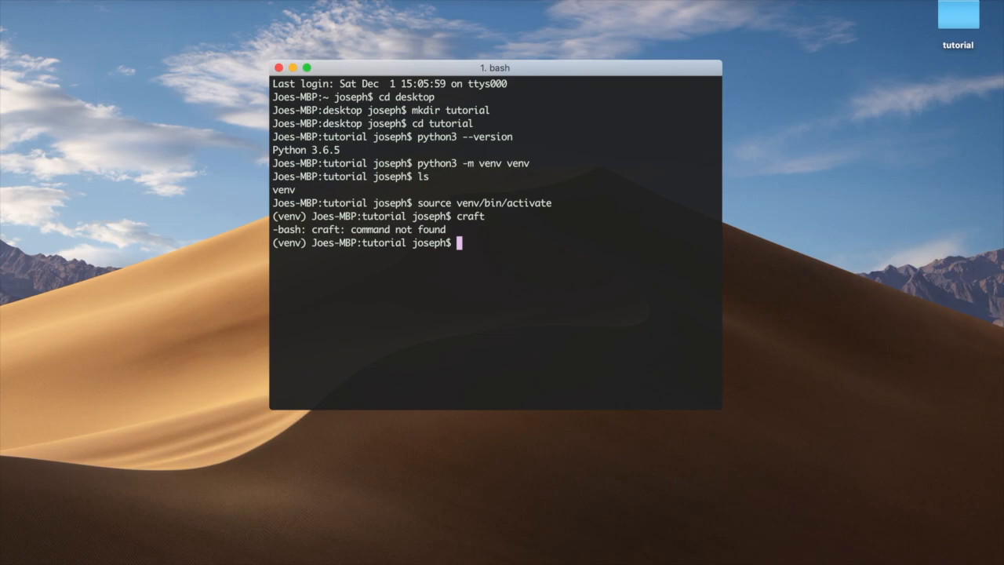
type("clear")
type("pip i")
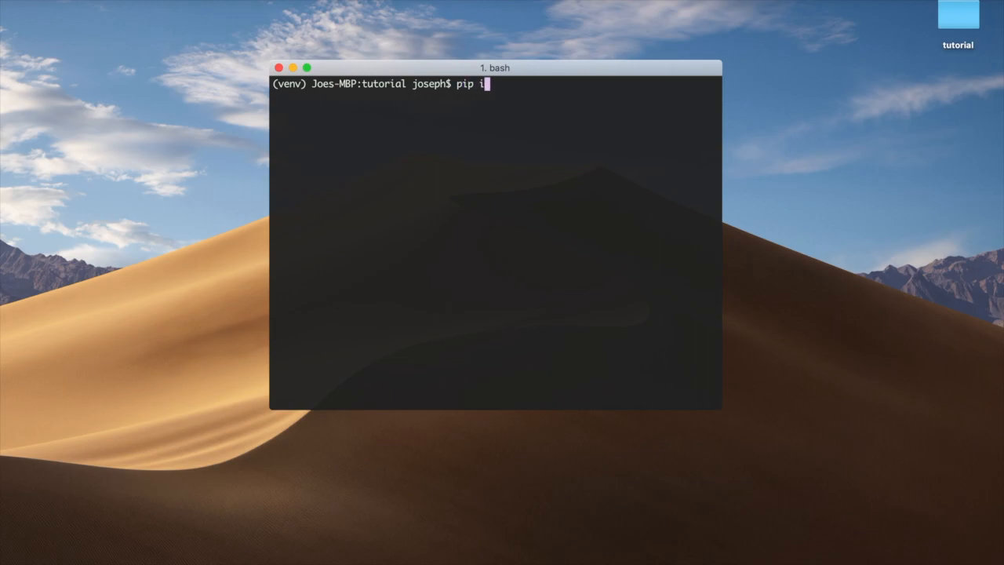
- Install masonite-cli with pip into the active virtual environment
type("nstall masonit")
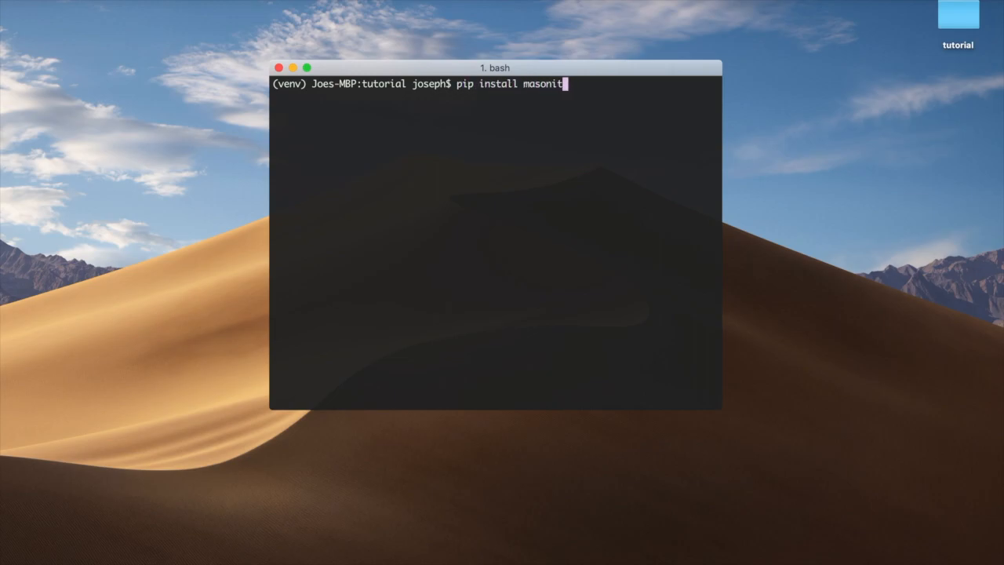
type("e-cli")
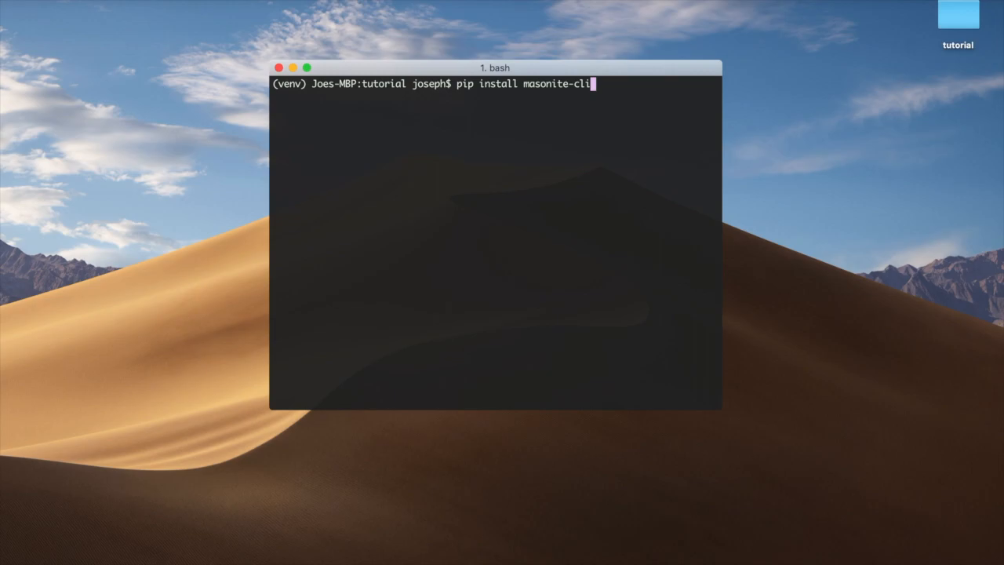
key("Return")
type("ls")
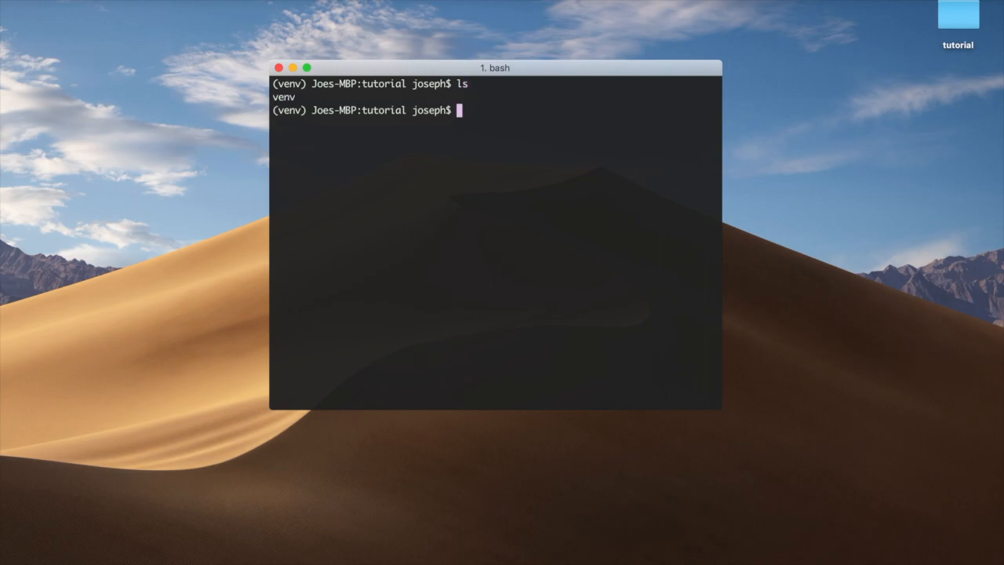
- Run 'craft new tutorial .' to generate the Masonite app and list its project files
type("craft ne")
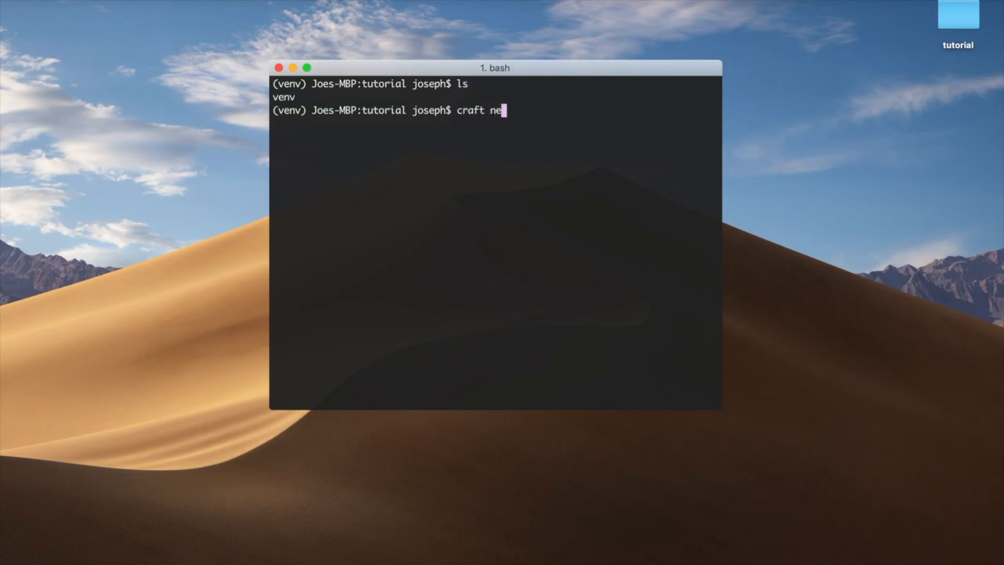
type("w")
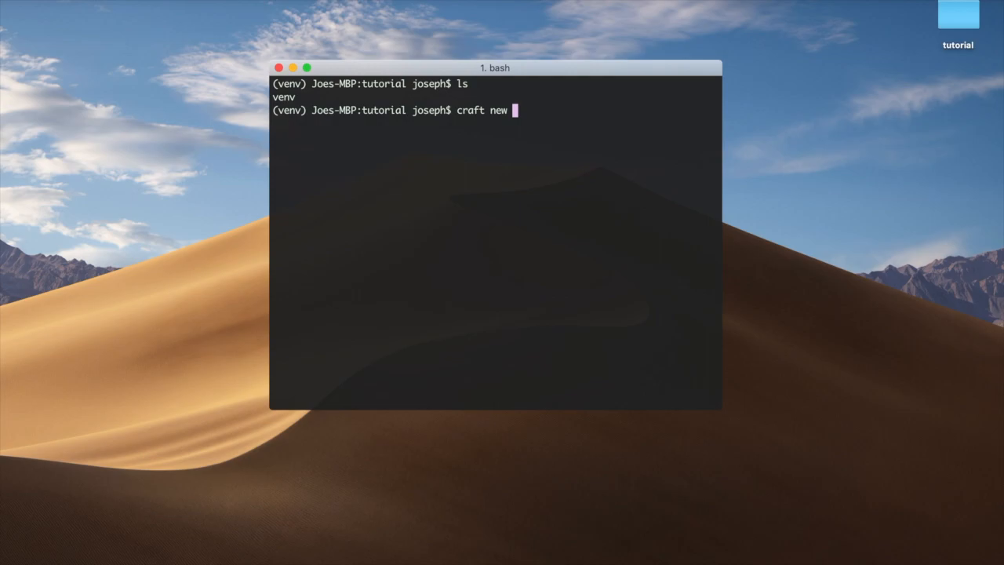
type("tutorial")
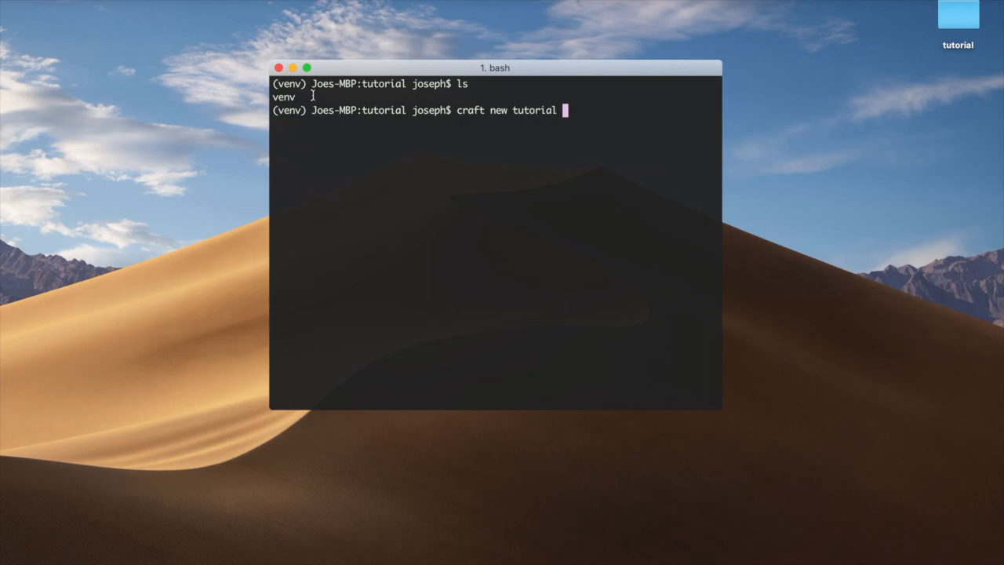
type(".")
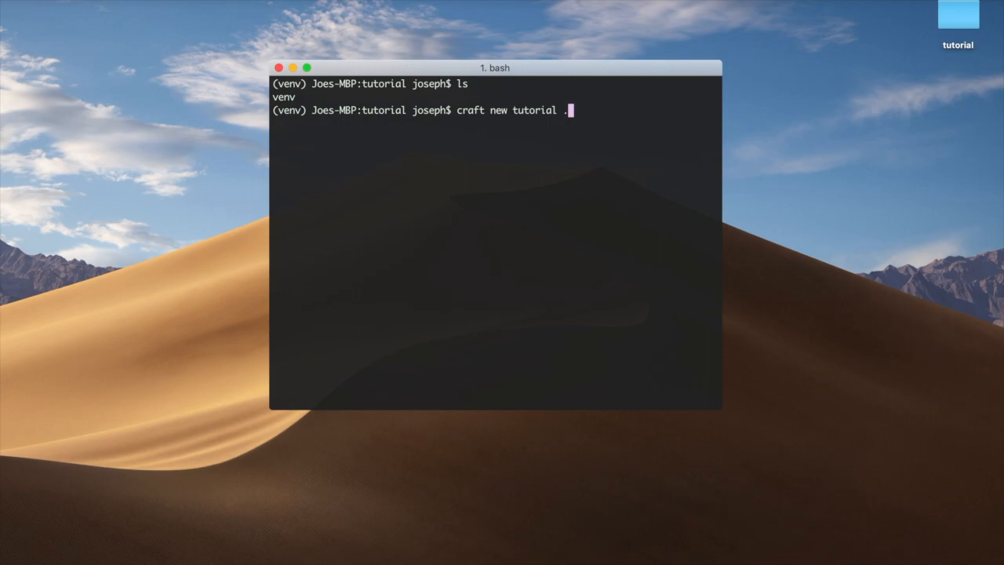
key("Return")
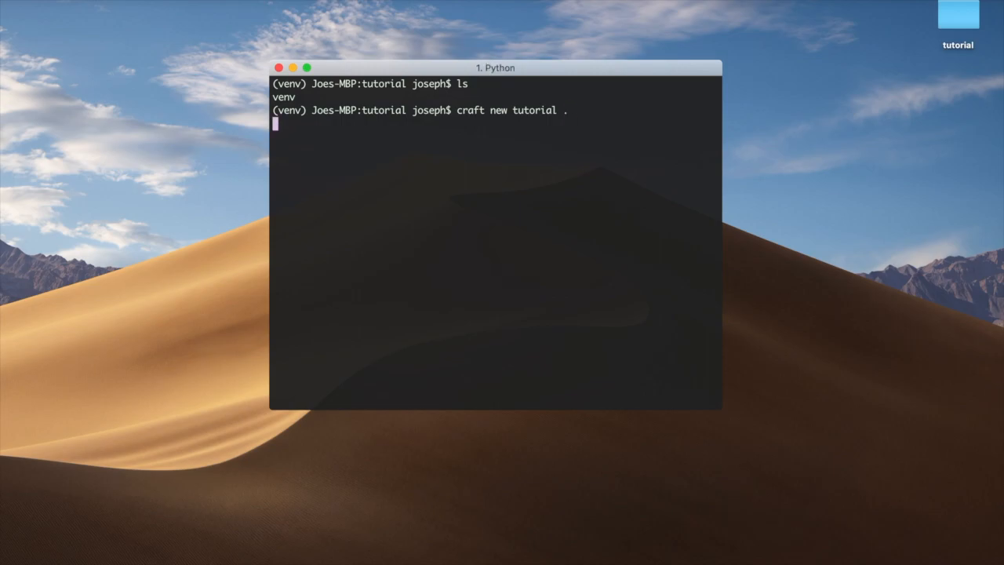
key("Return")
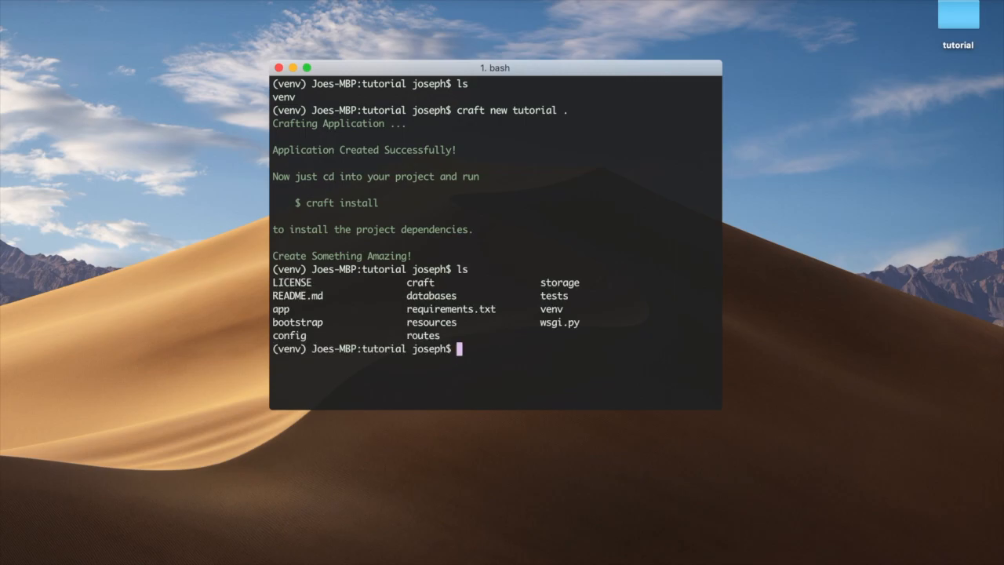
type("craft install")
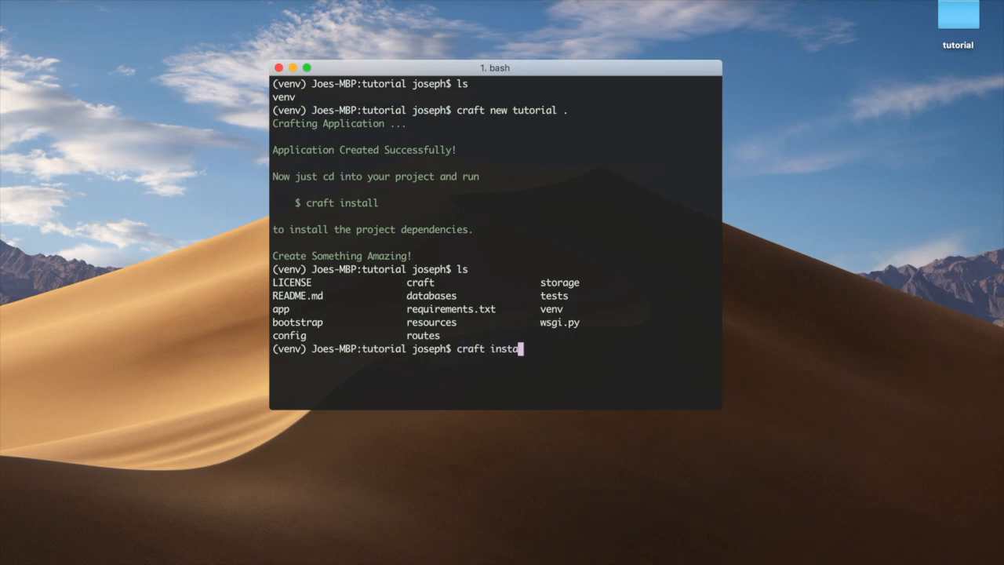
- Run craft install to install dependencies and add the .env key, then review the listing
type("ll")
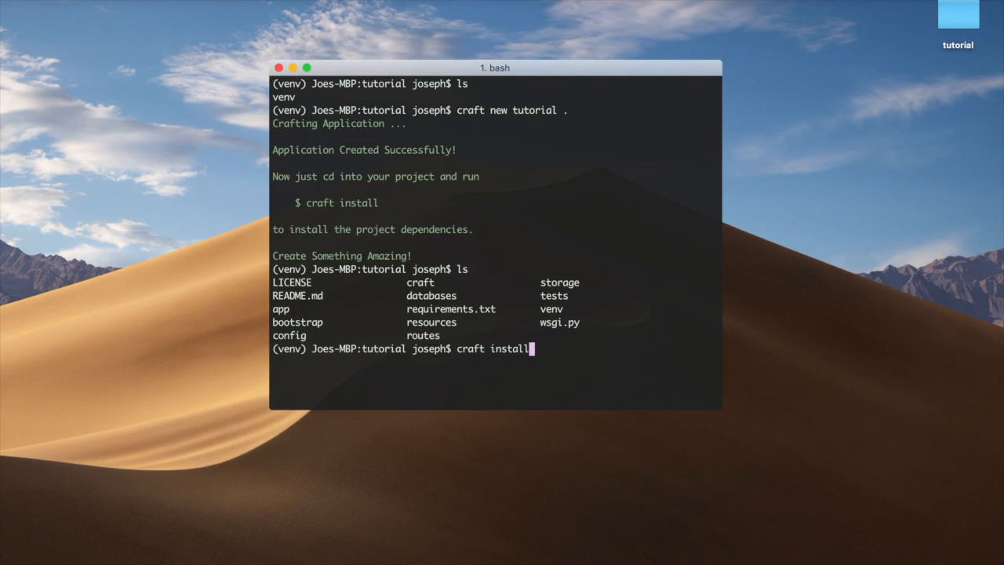
key("Return")
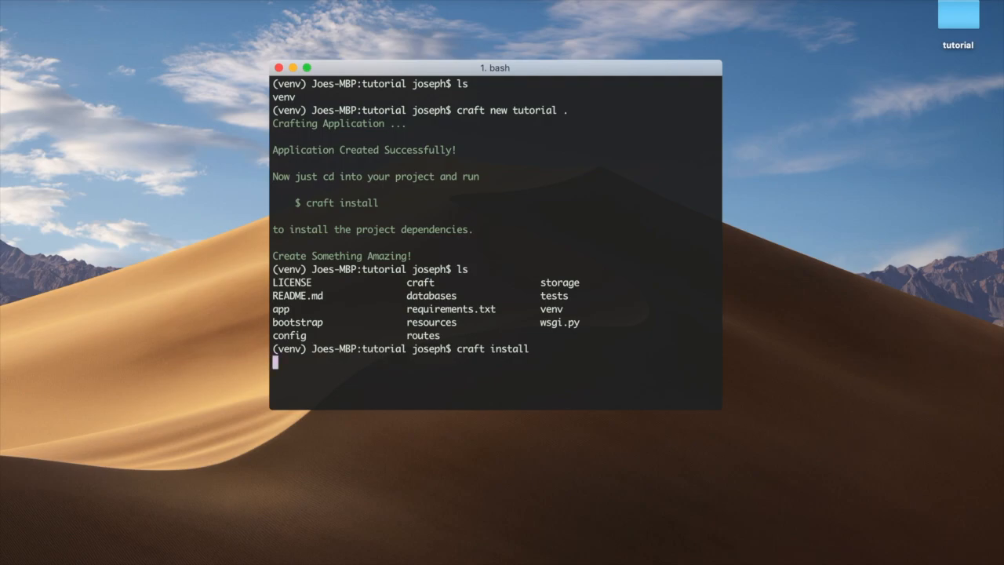
key("Return")
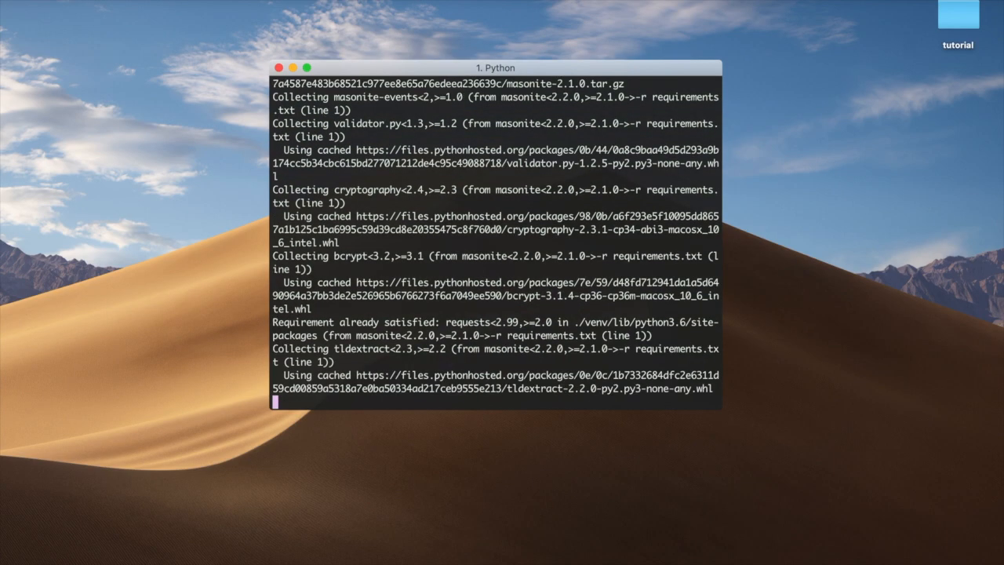
scroll("down", 3)
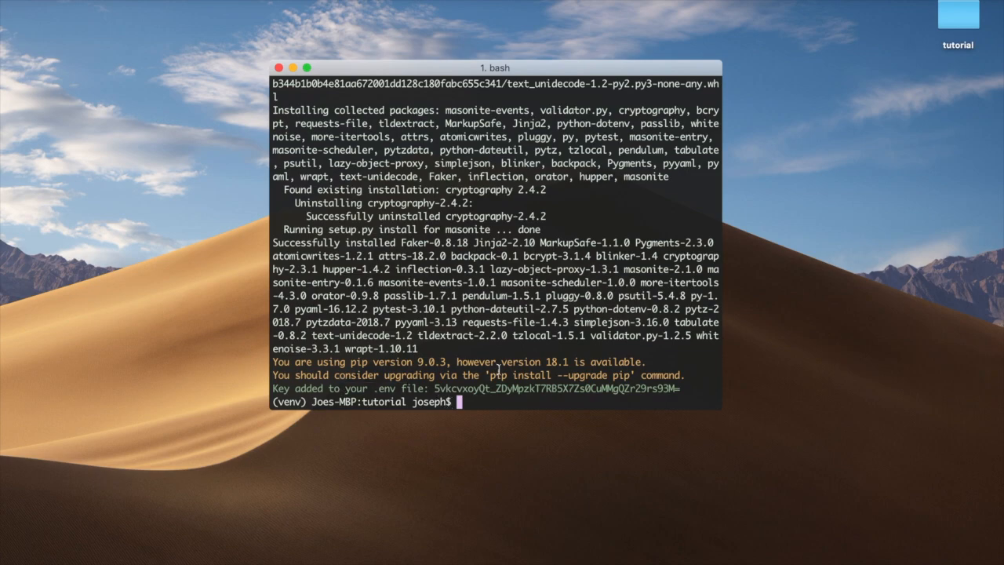
type("ls")
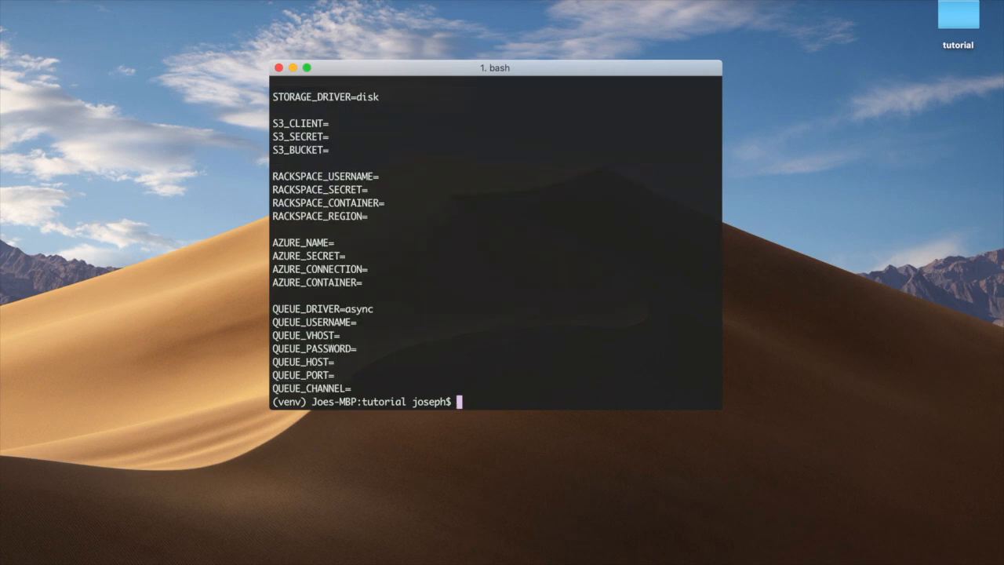
scroll("up", 3)
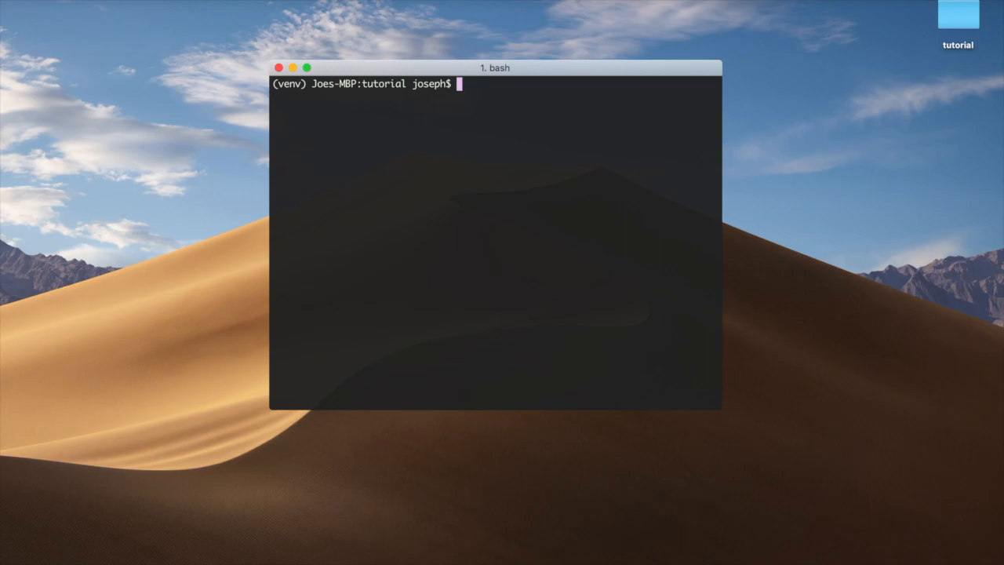
- Start the local development server with craft serve
type("craft")
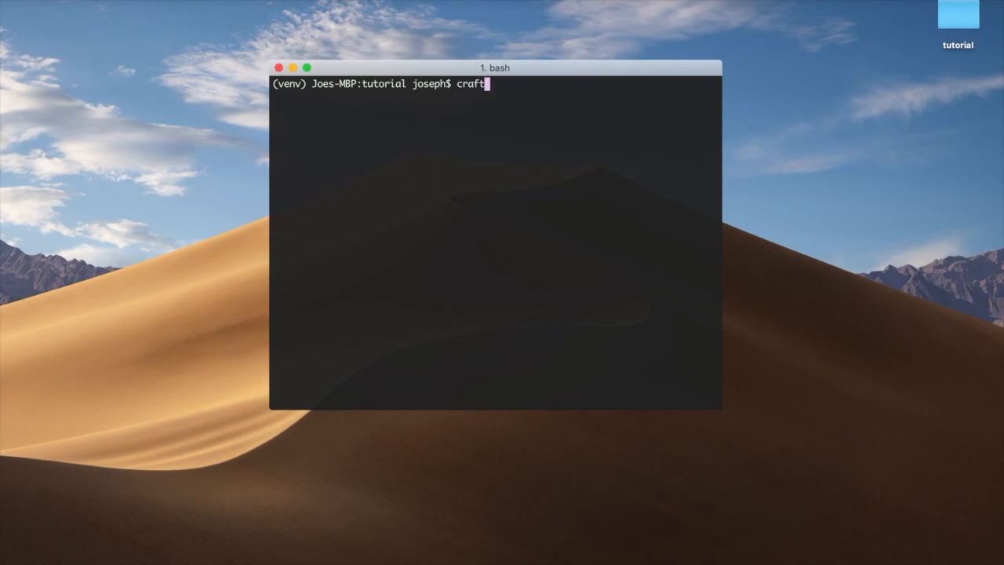
type("sew")
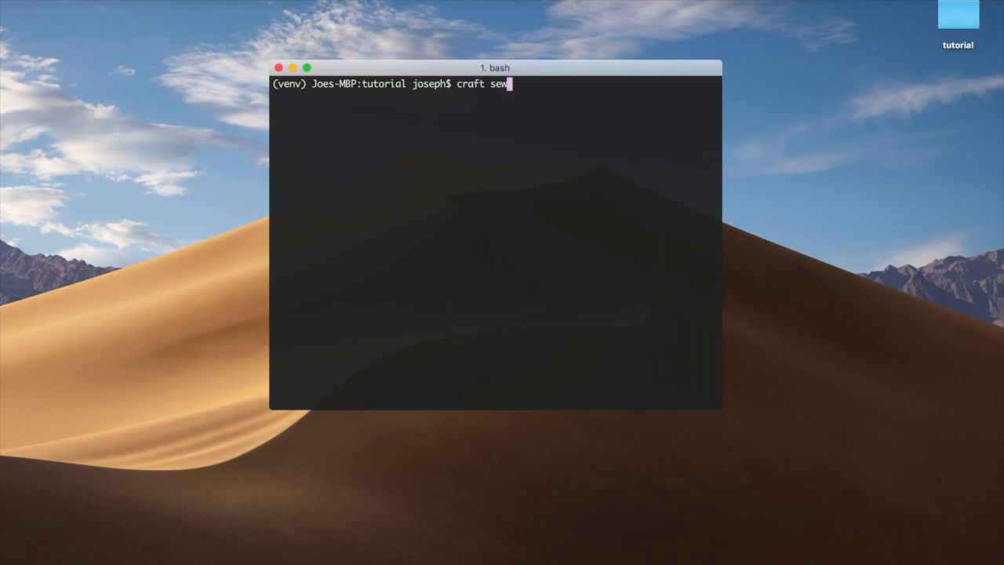
type("rve")
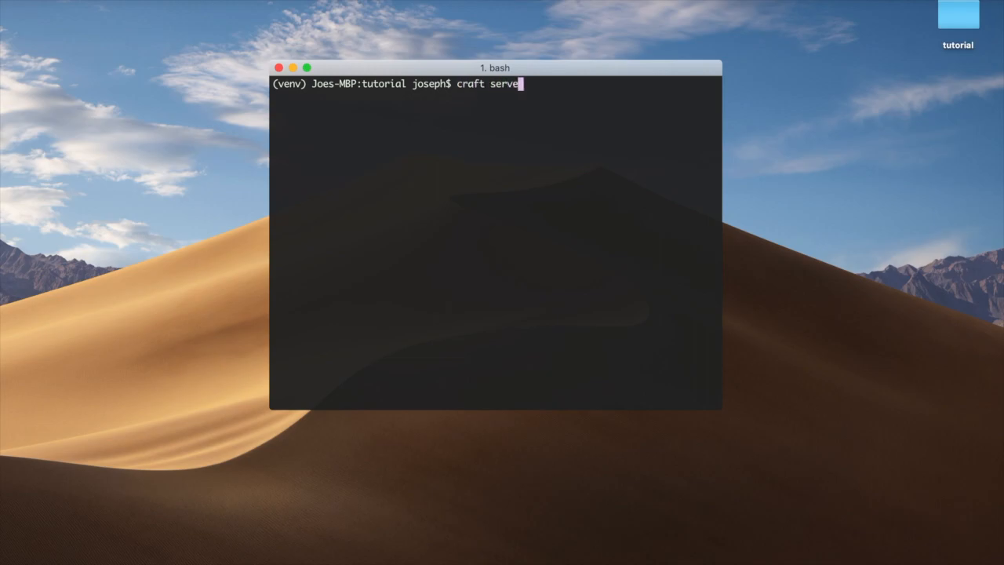
key("Return")
type("chr")
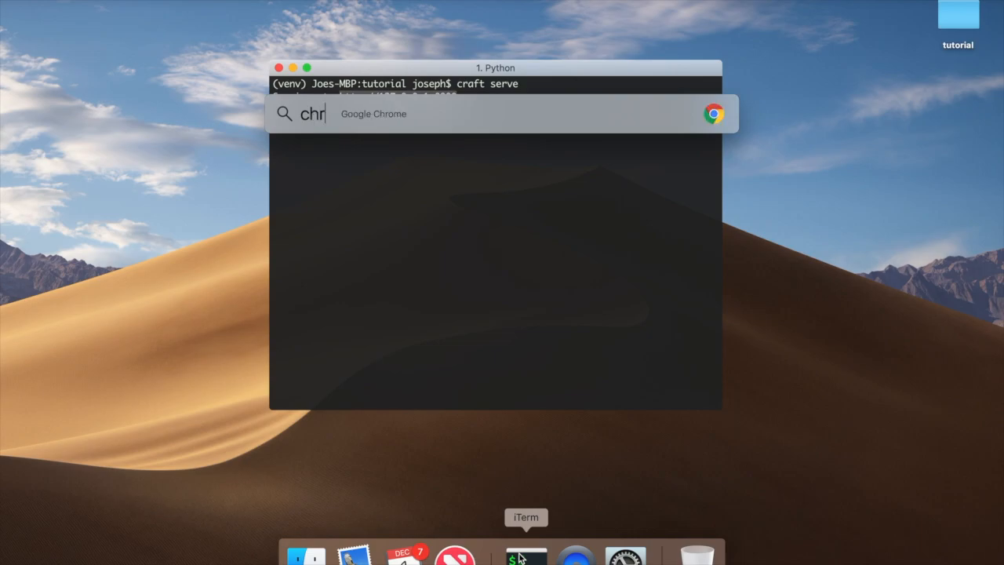
- Launch Chrome to view the Masonite 2.1 page at 127.0.0.1:8000, then stop the server with Ctrl+C
key("Return")
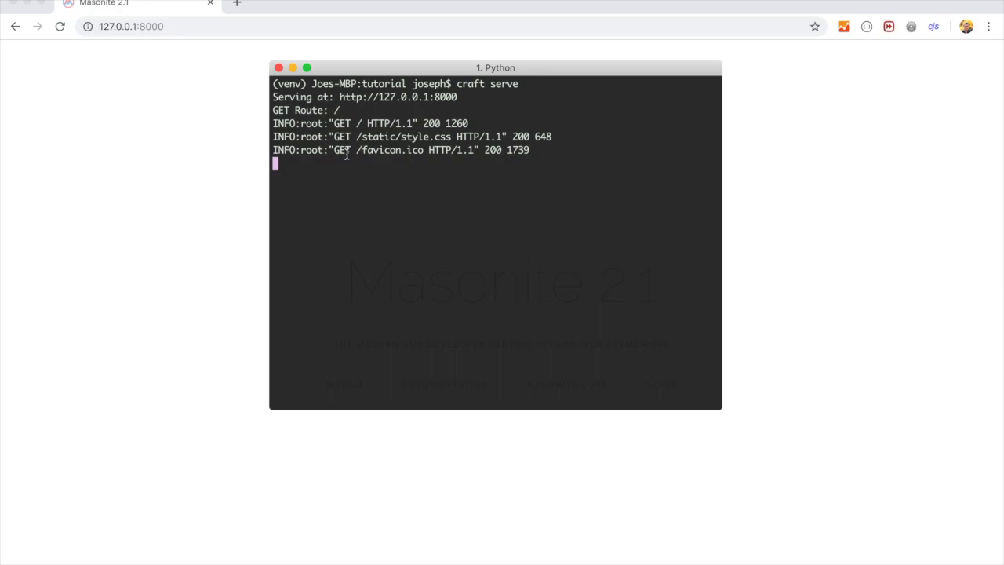
key("ctrl+c")
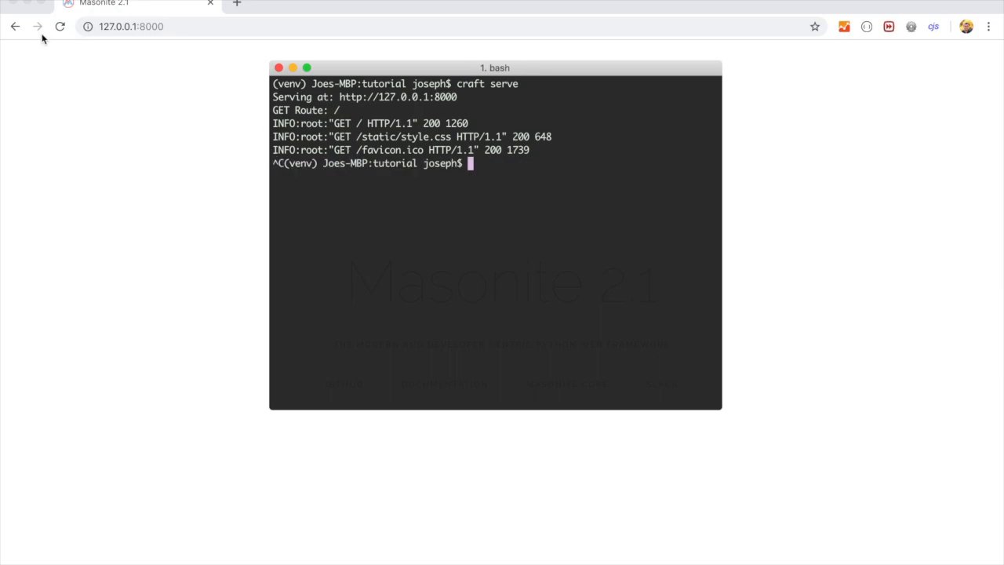
- Reload 127.0.0.1:8000 to see the site unreachable, clear the terminal, and begin craft serve -p
left_click(60, 26)
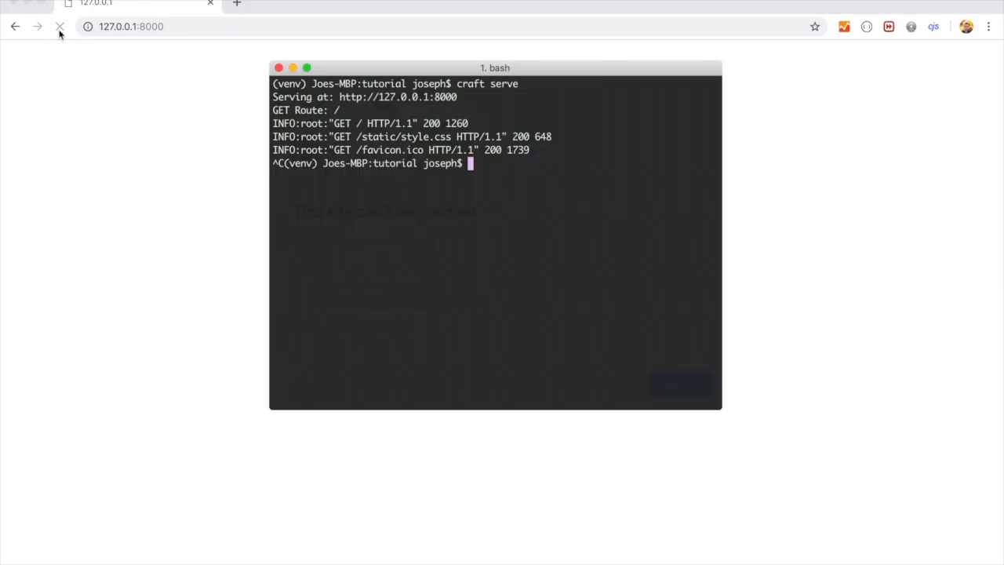
left_click(60, 25)
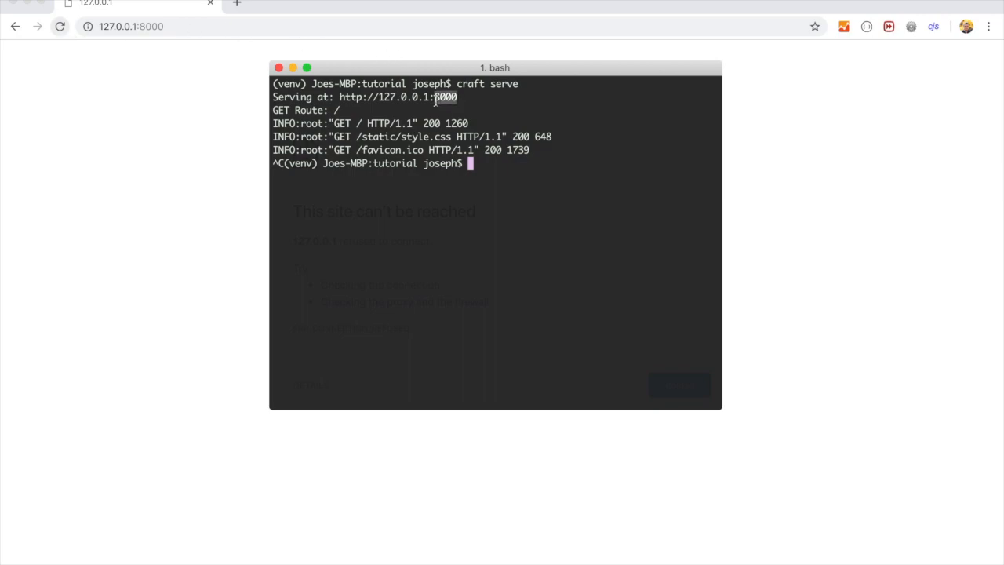
type("clea")
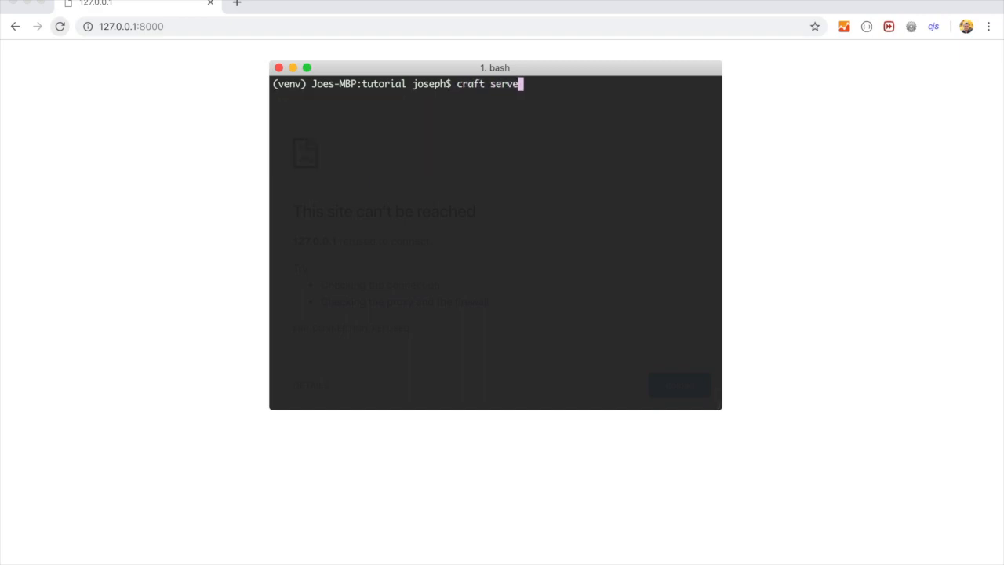
type("-p")
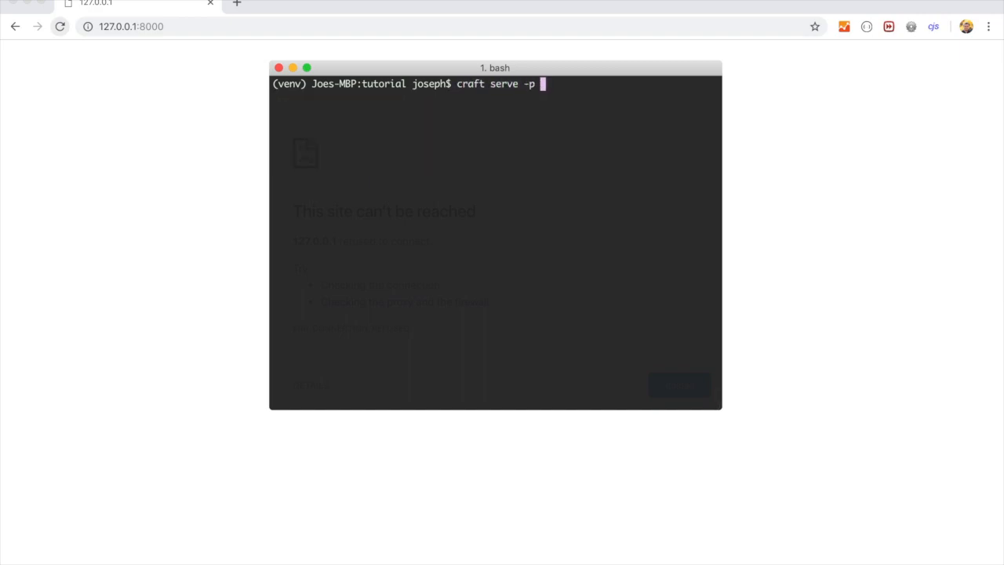